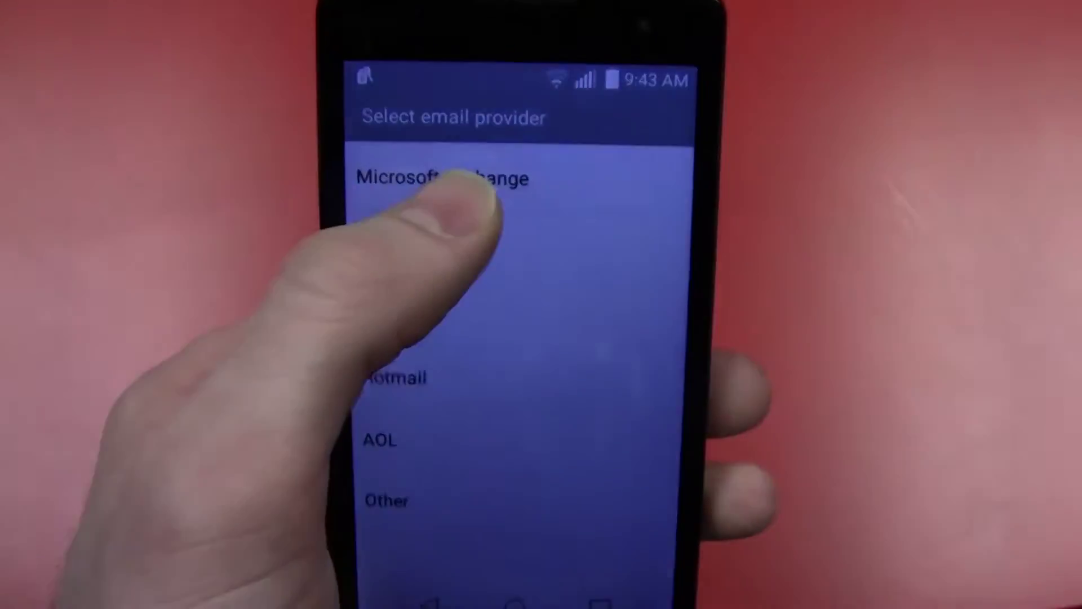
# - Choose Microsoft Exchange as the email provider so its sign-in form appears
pyautogui.click(444, 175)
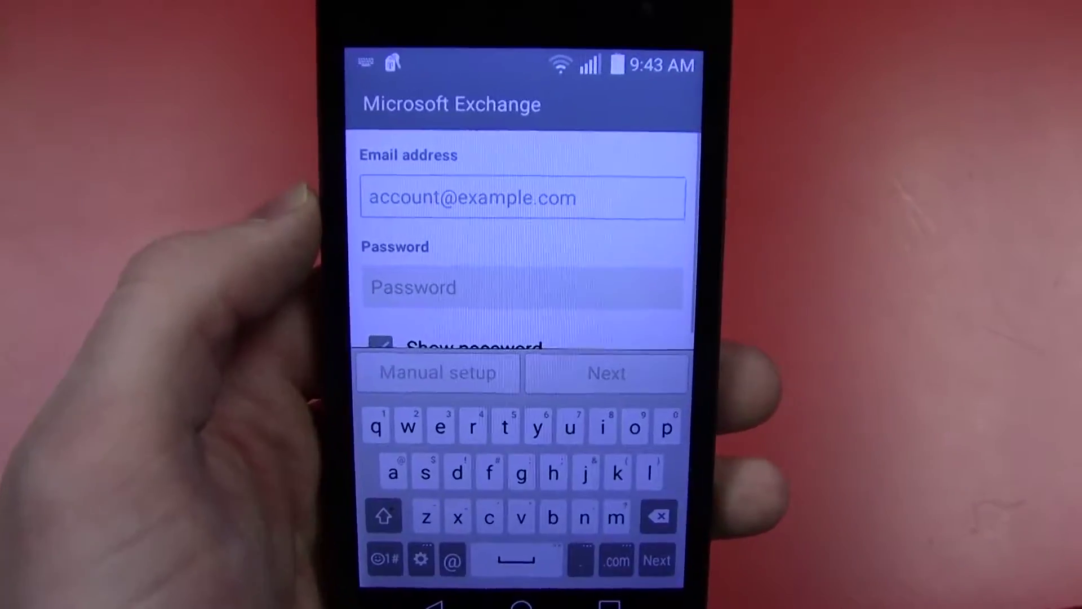